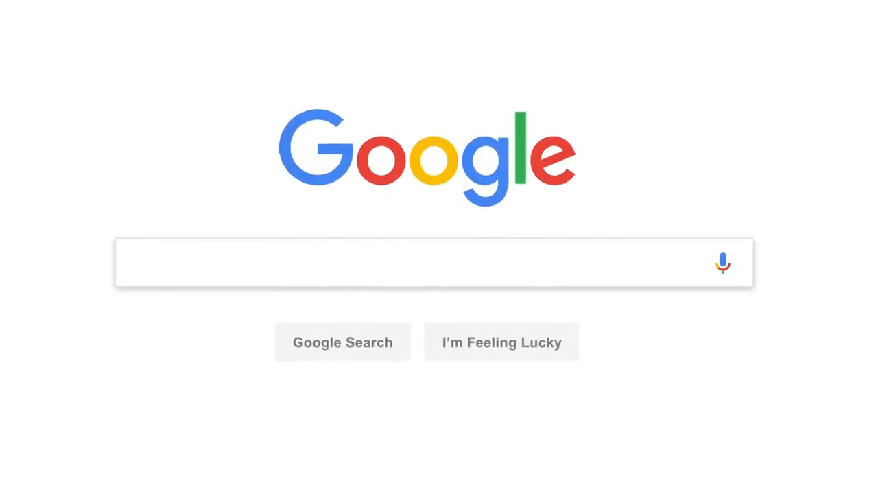
- Begin entering the query 'lasagna' in the Google search box
click(432, 263)
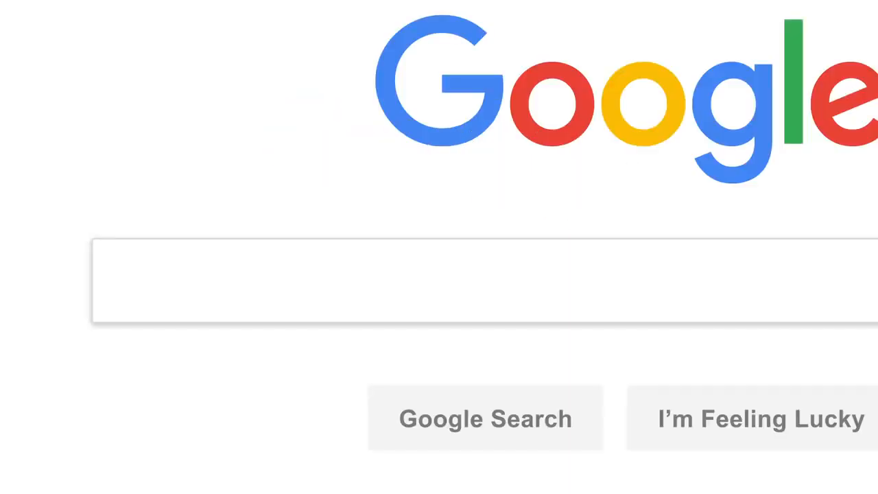
text(lasagna)
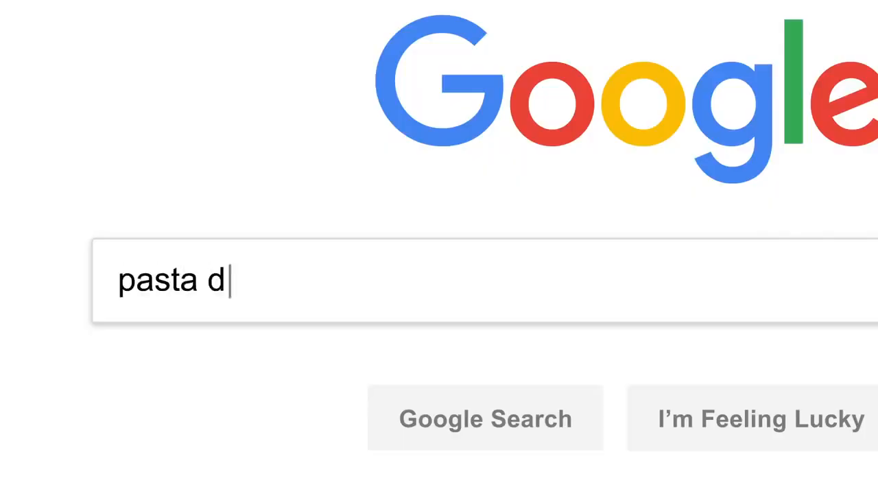
- Finish 'pasta dish with layered noodles', then enter the misspelling 'lazanya' instead
text(ish with layered noodles)
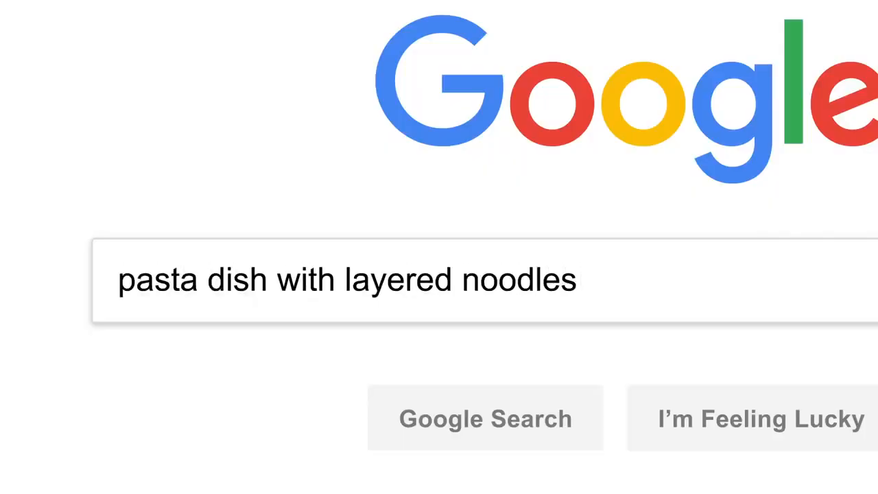
text(lazany)
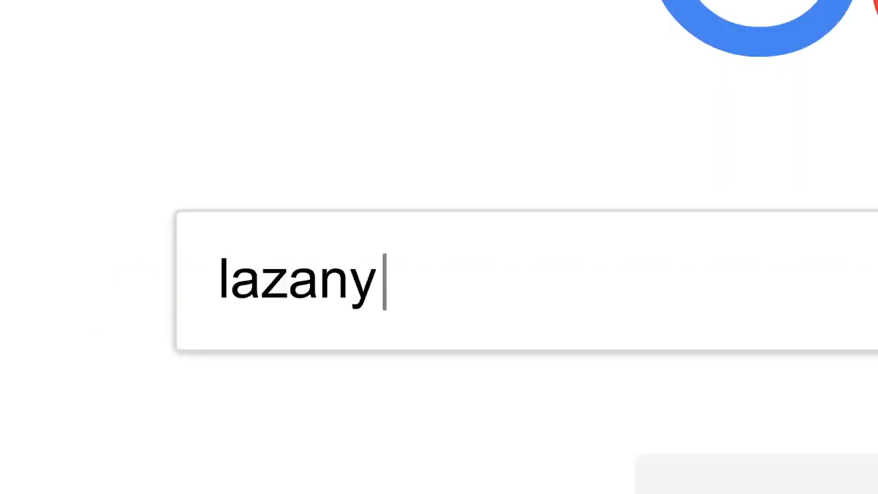
text(a)
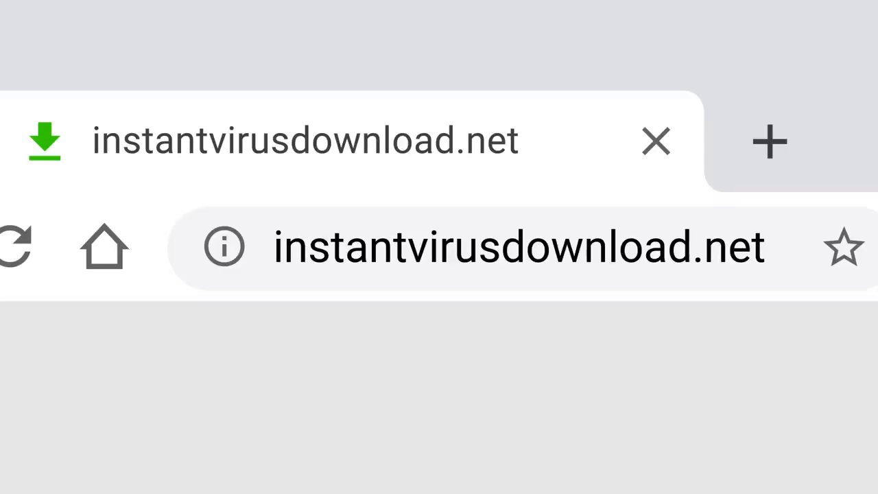
- Leave the suspicious site and return to Google's empty home page
drag(206, 291, 823, 288)
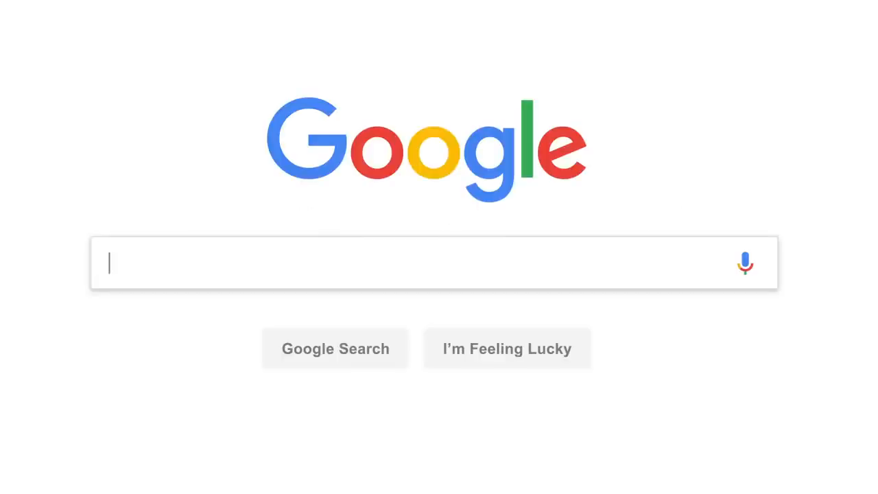
- Search for 'lasagna' to get recipes, videos, a map and the Lasagne knowledge panel
text(lasagna)
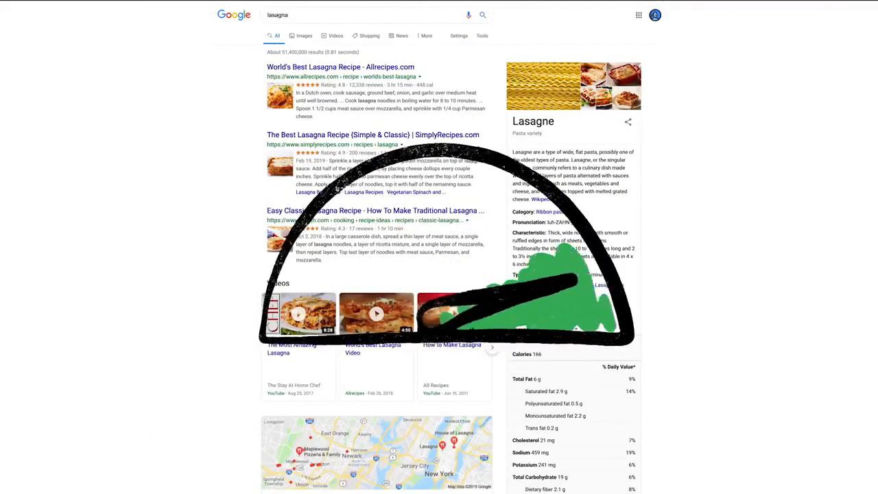
scroll(down, 3)
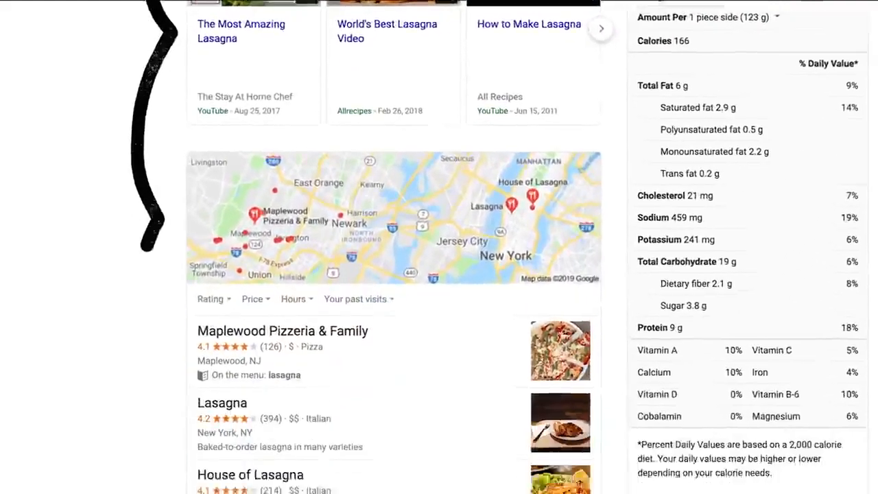
scroll(down, 3)
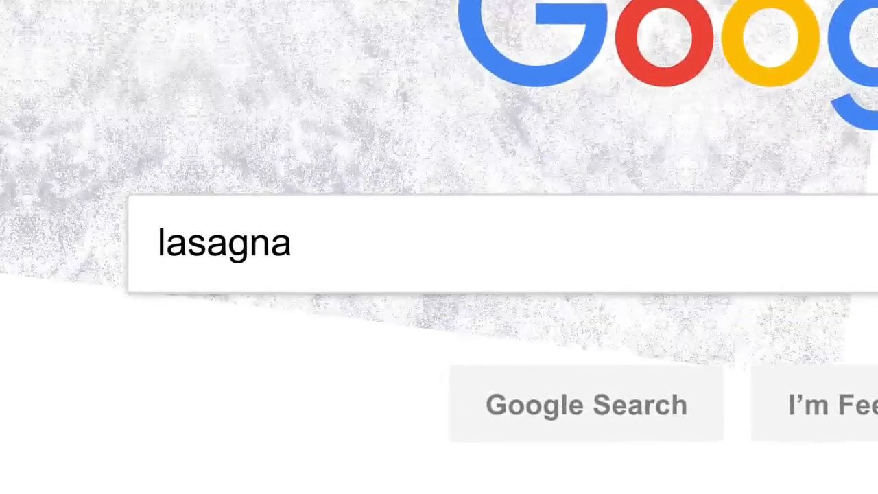
click(588, 404)
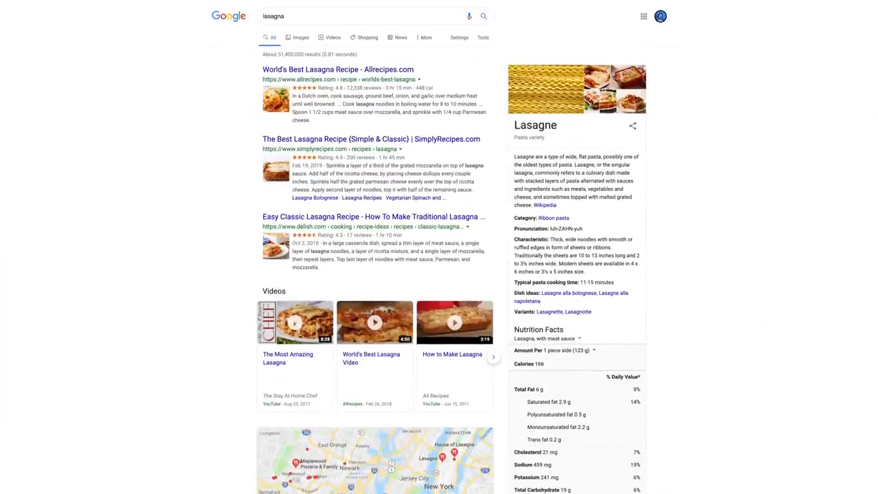